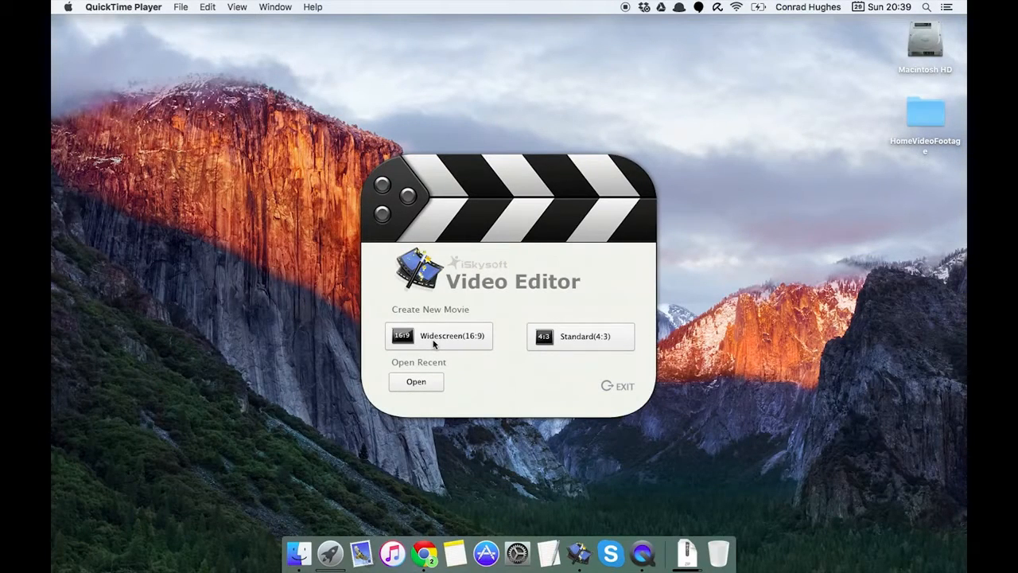
Step: Start a new Widescreen (16:9) movie from the start window
left_click(439, 334)
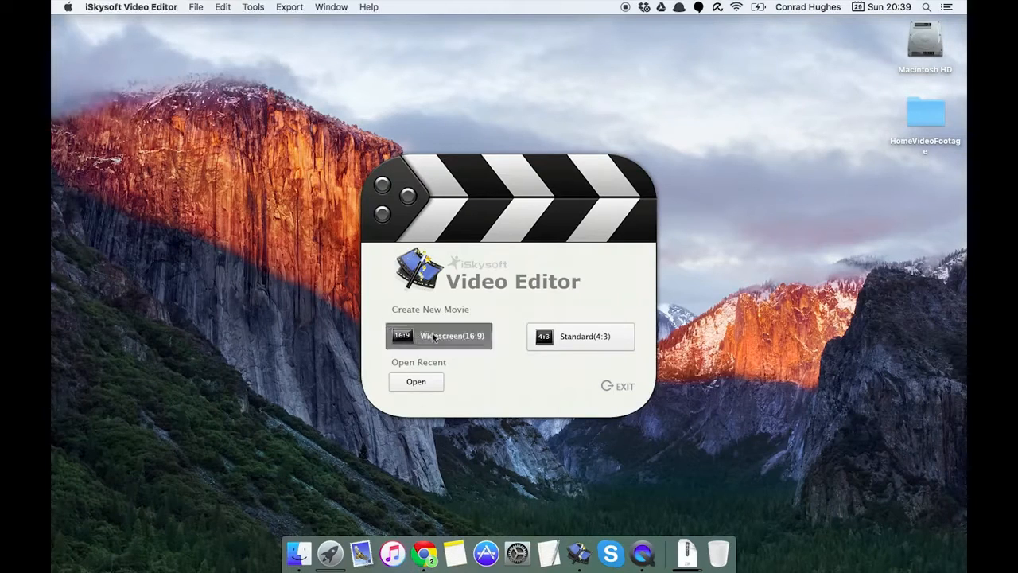
left_click(437, 334)
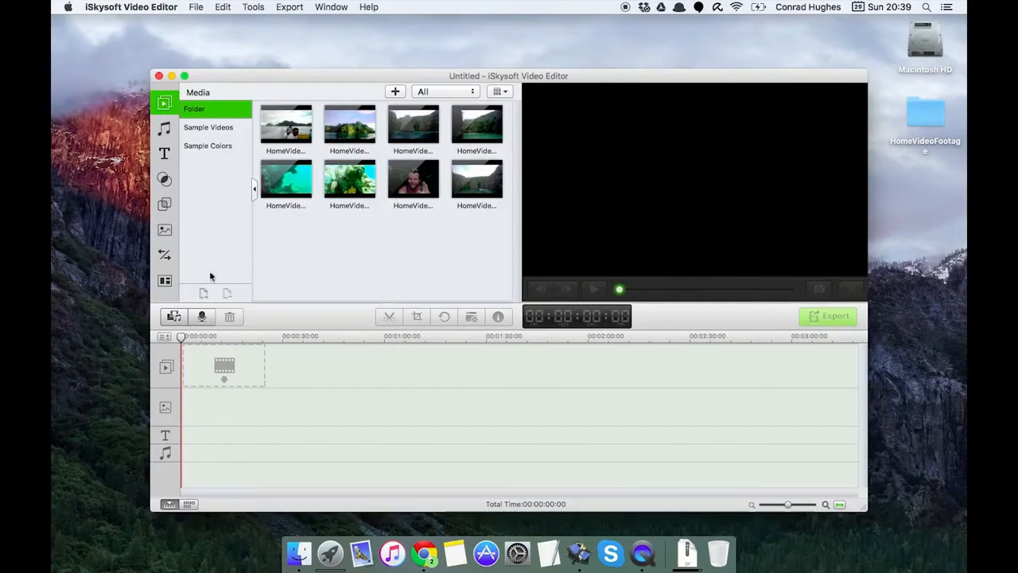
left_click(166, 280)
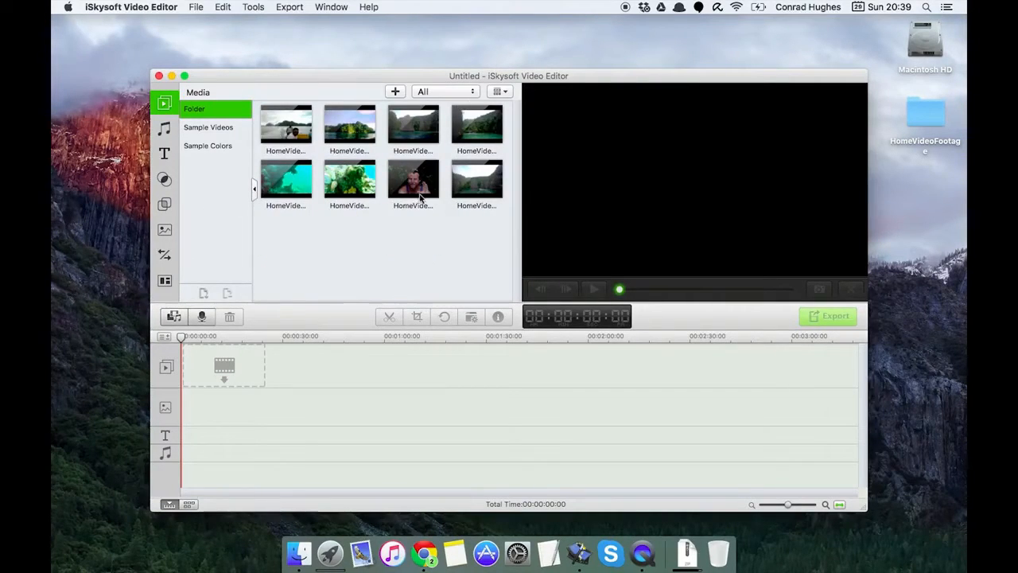
left_click(286, 124)
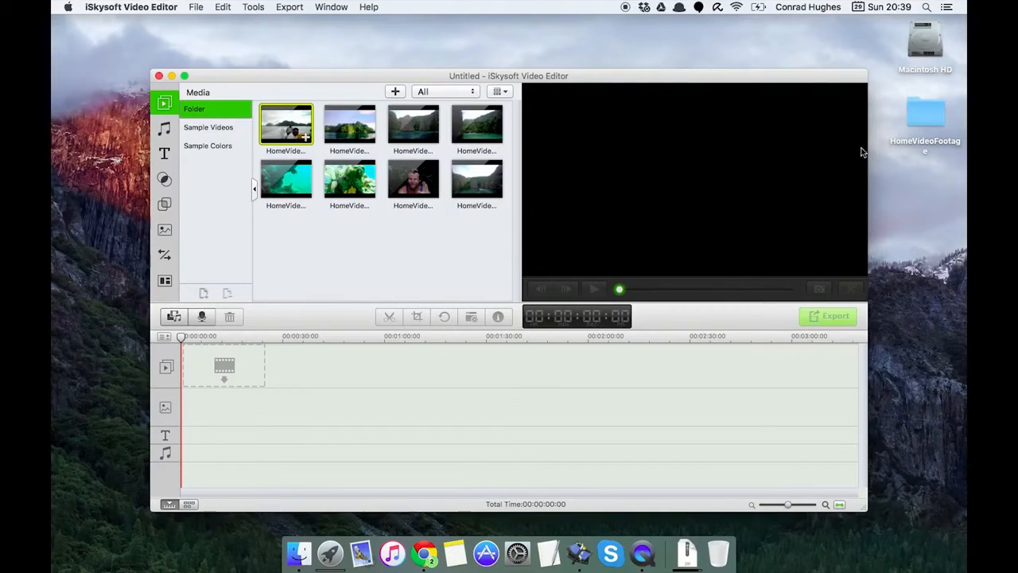
Step: Open the HomeVideoFootage folder so the boat clip shows in preview
double_click(926, 115)
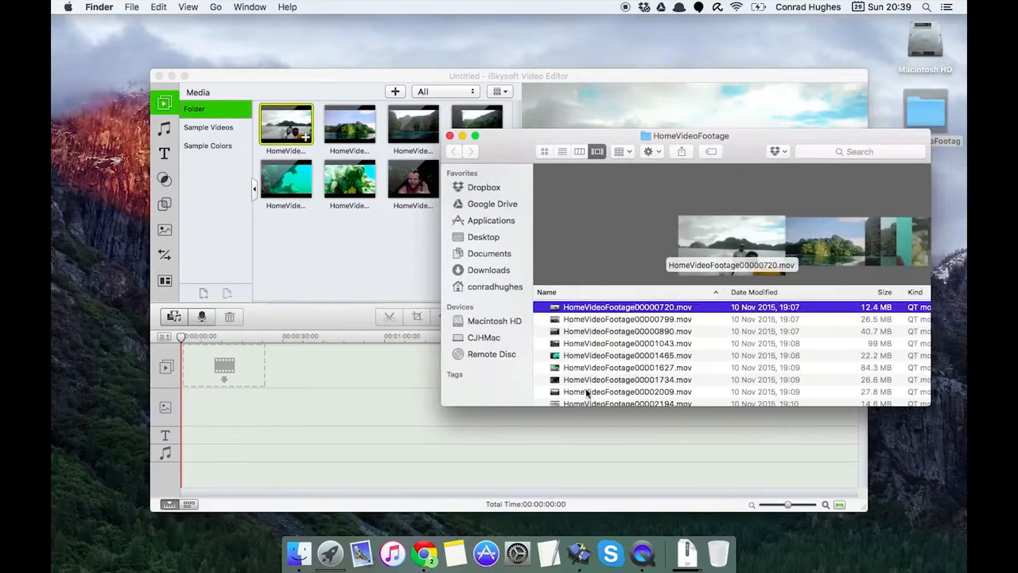
mouse_move(570, 318)
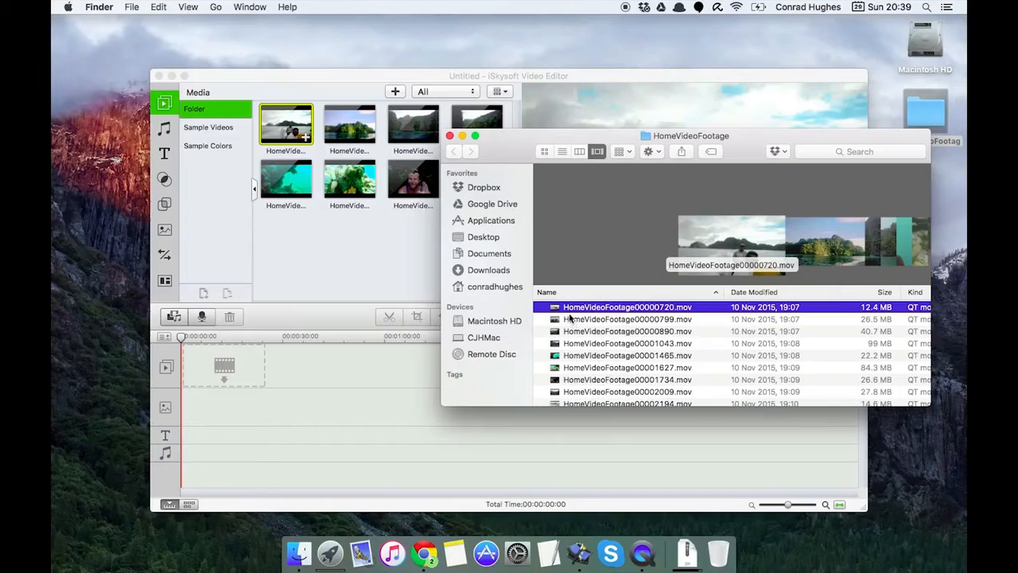
double_click(626, 305)
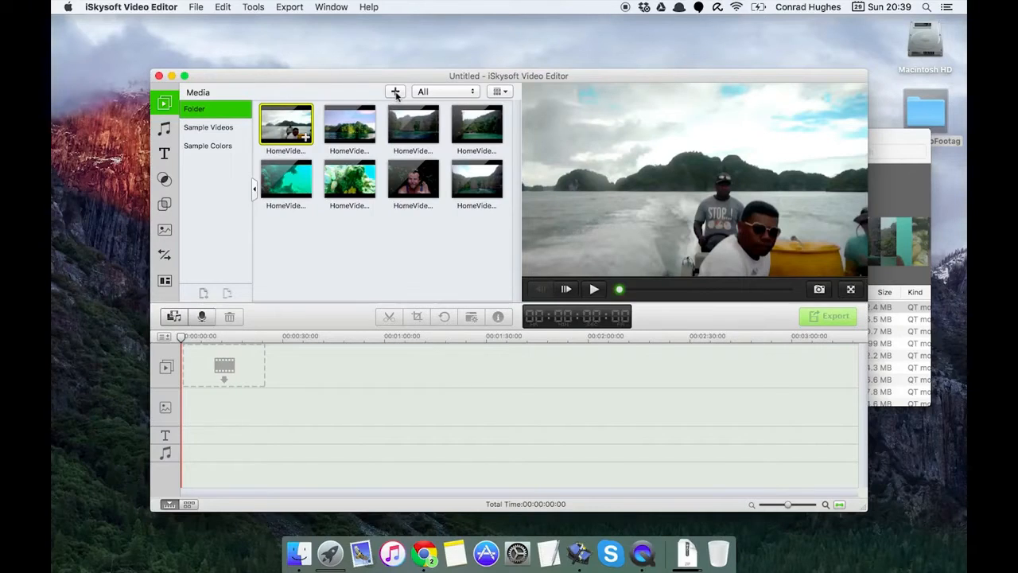
mouse_move(395, 91)
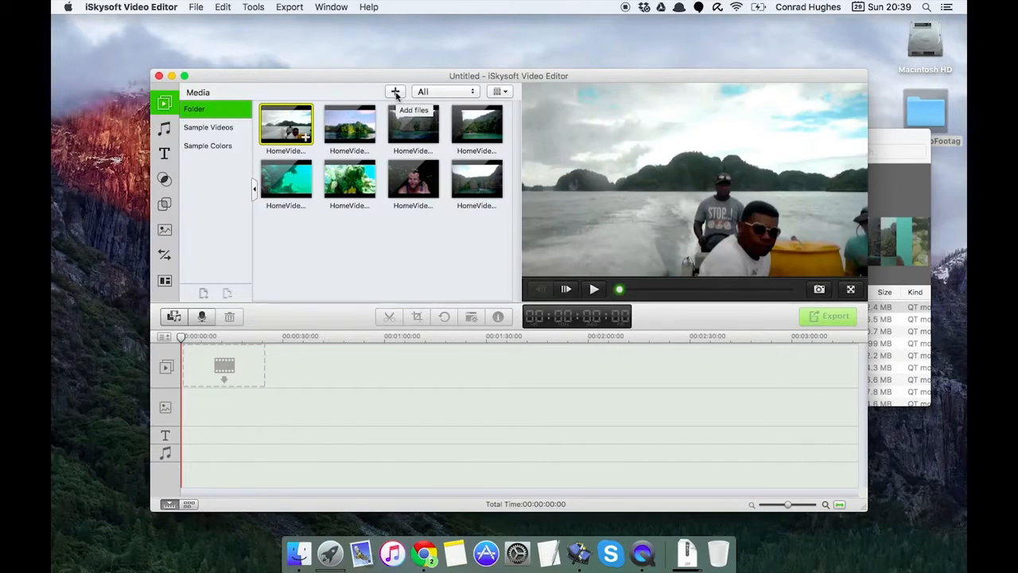
mouse_move(375, 121)
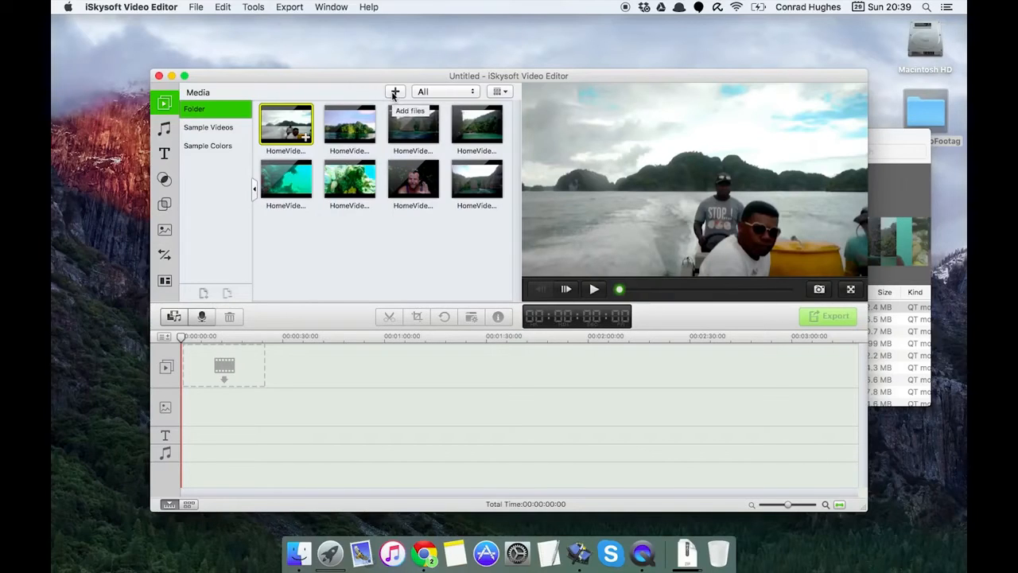
mouse_move(174, 316)
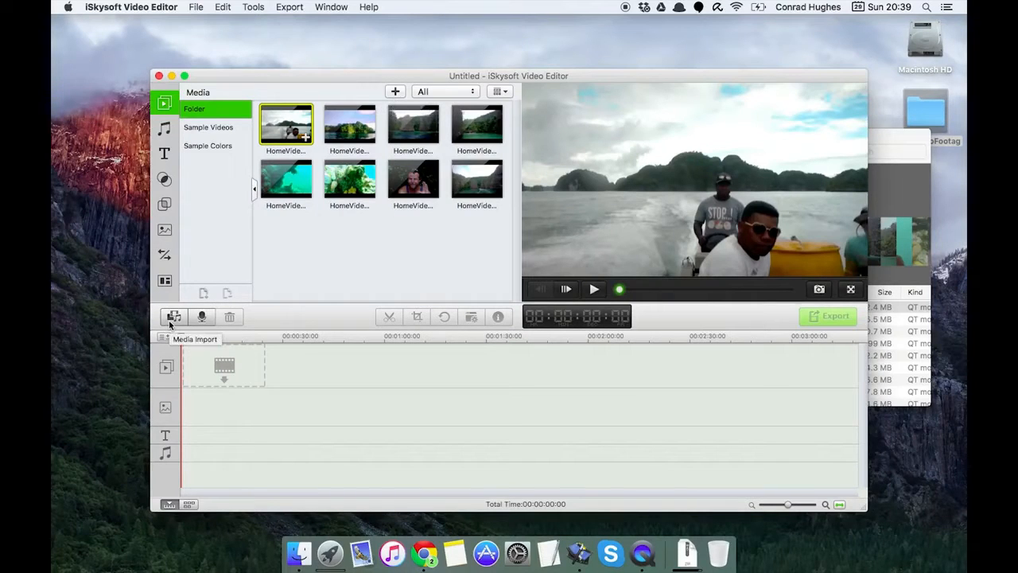
mouse_move(349, 182)
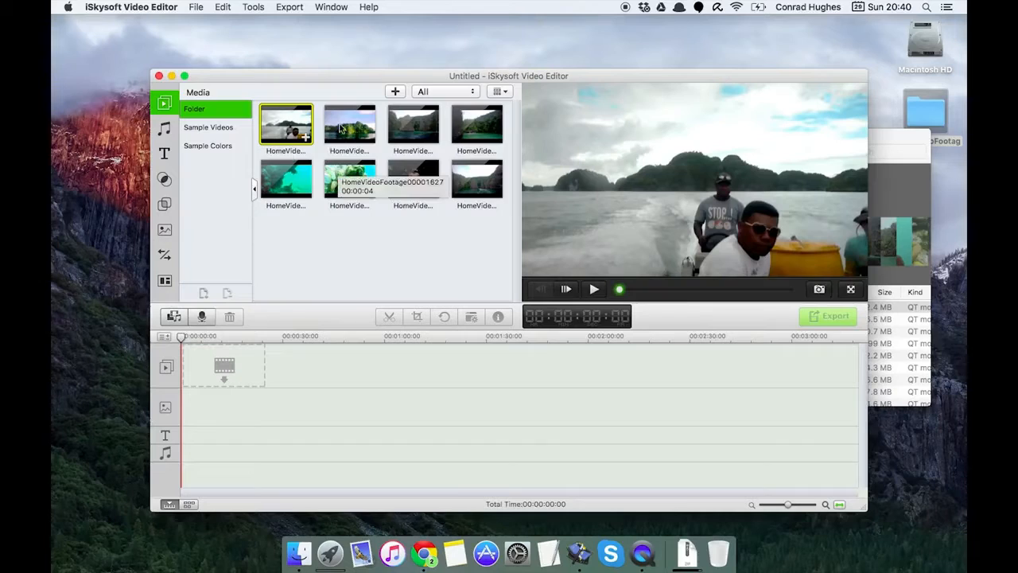
mouse_move(166, 283)
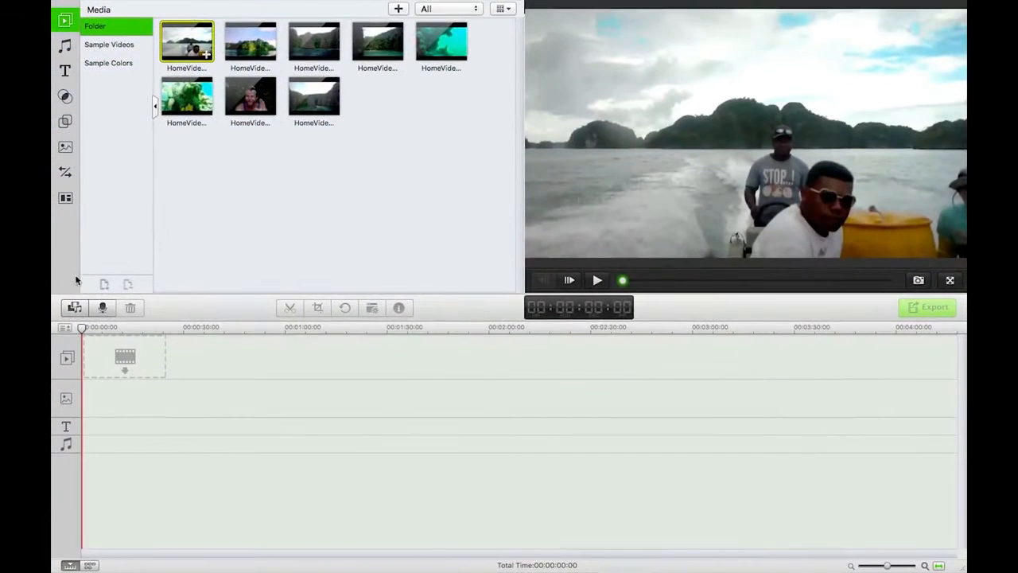
Step: Add a two-screen split layout to the timeline and play its preview
left_click(66, 198)
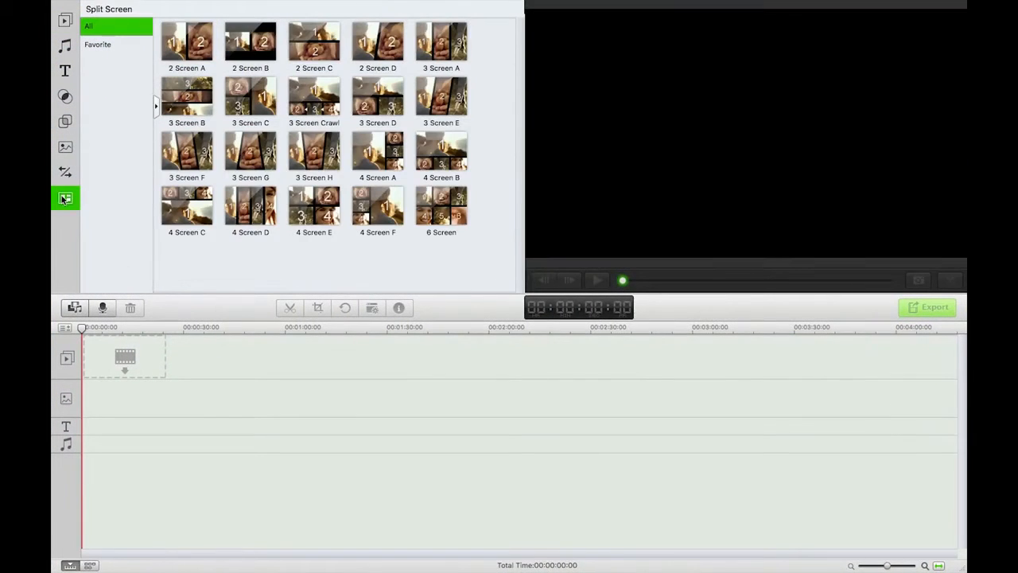
left_click_drag(186, 42, 115, 390)
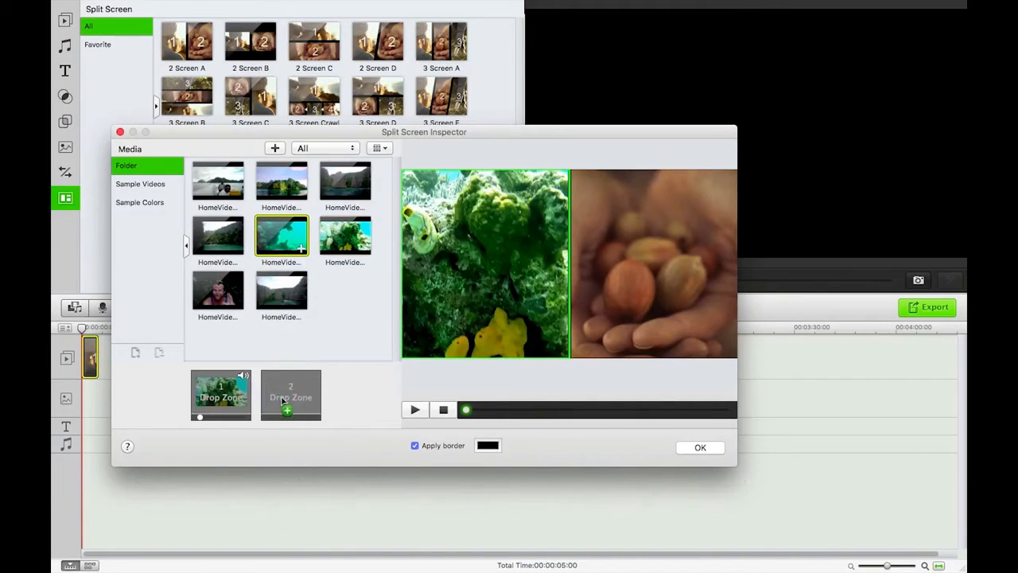
left_click(413, 409)
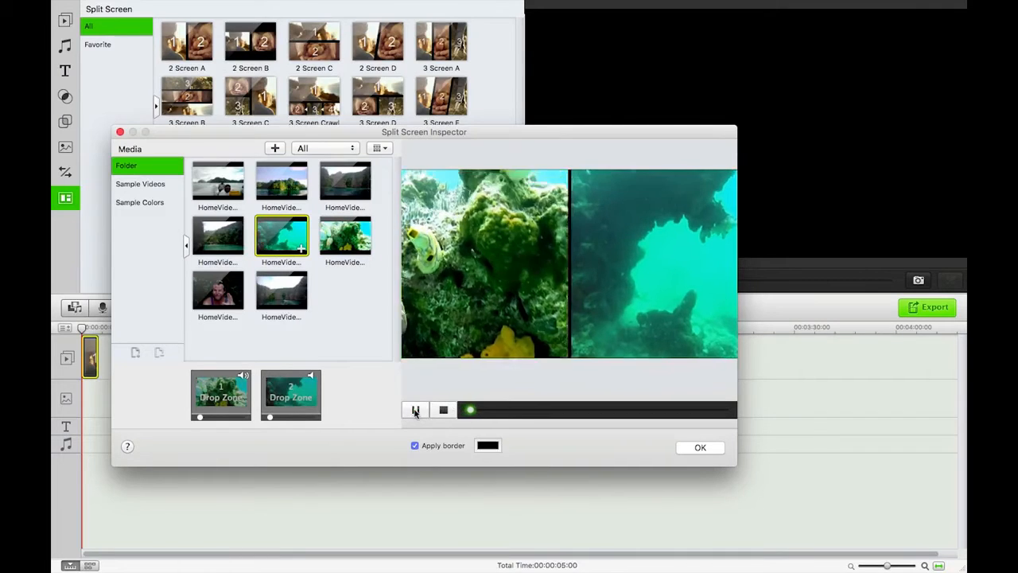
left_click(415, 410)
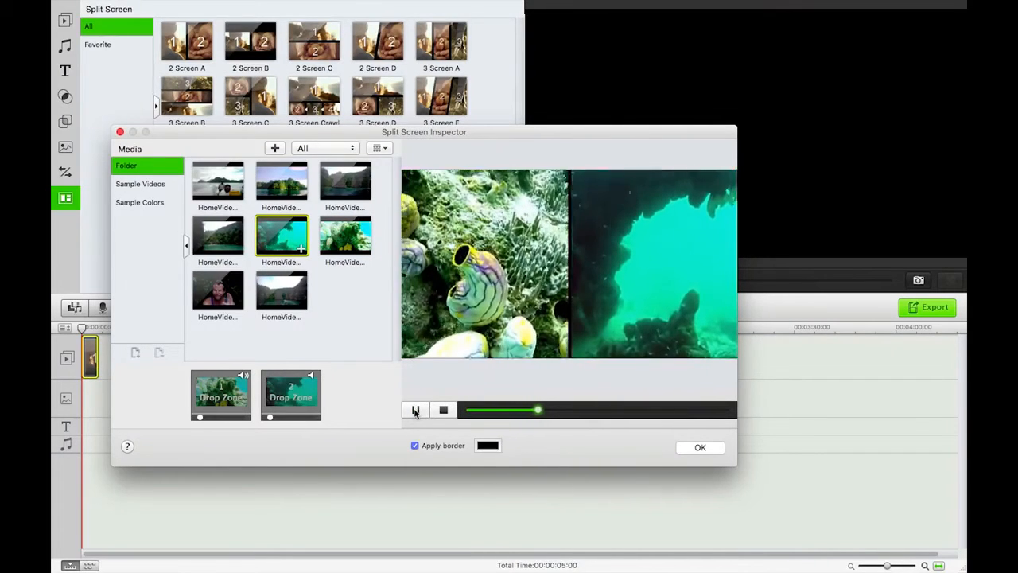
left_click(415, 409)
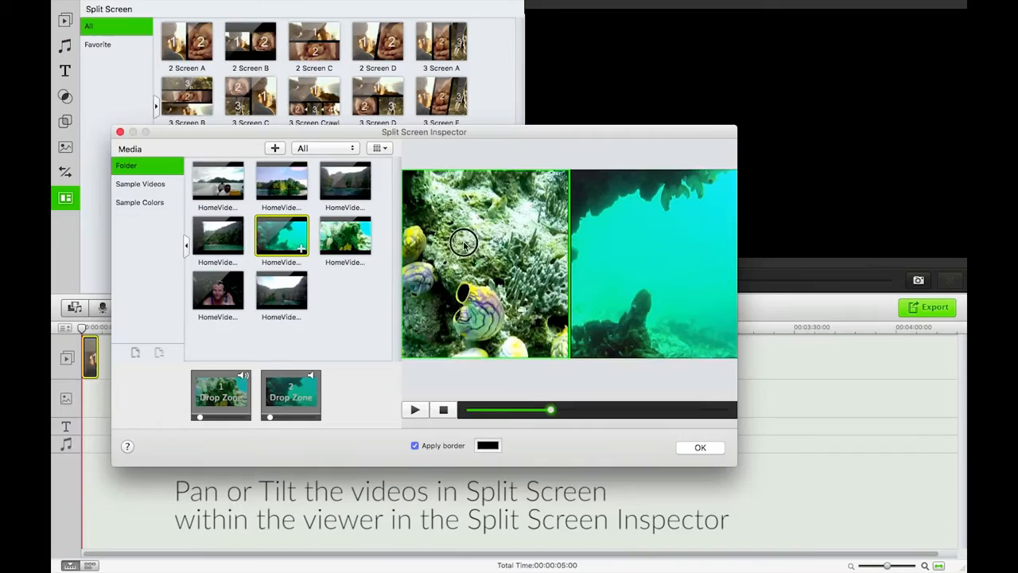
Step: Reframe the left underwater clip and set the split border colour to black
left_click_drag(465, 241, 522, 262)
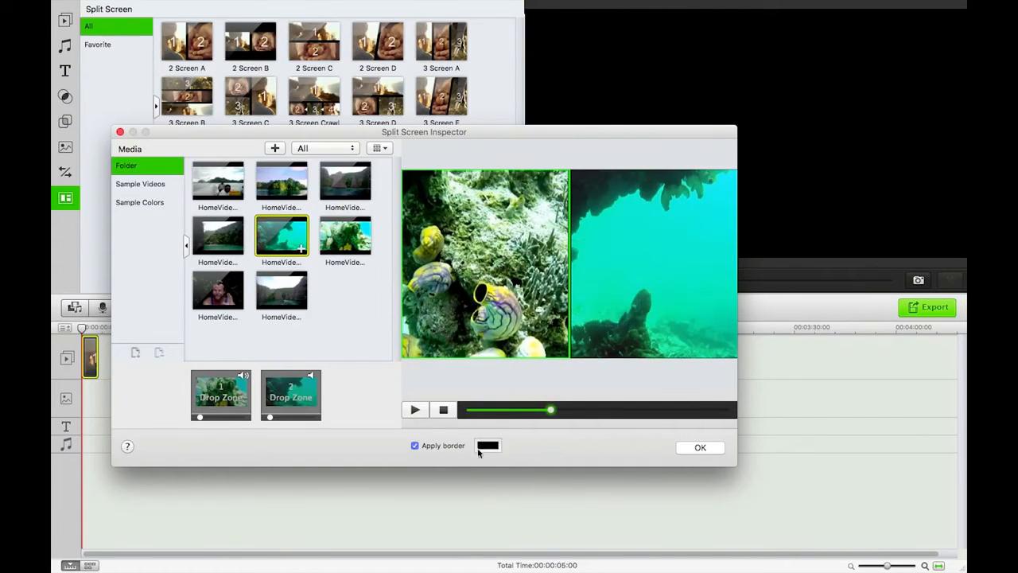
left_click(487, 446)
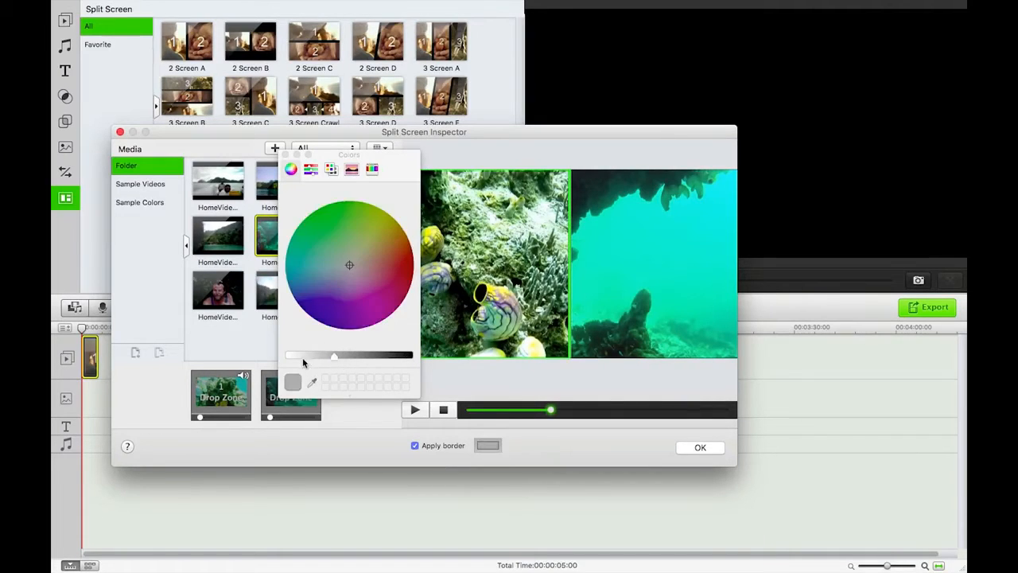
left_click_drag(334, 355, 408, 355)
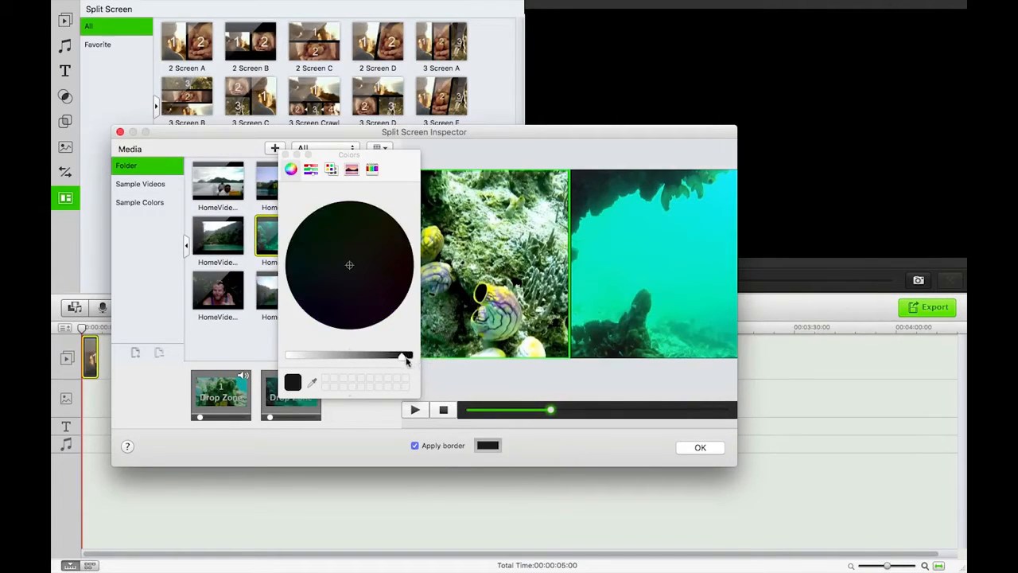
left_click(291, 169)
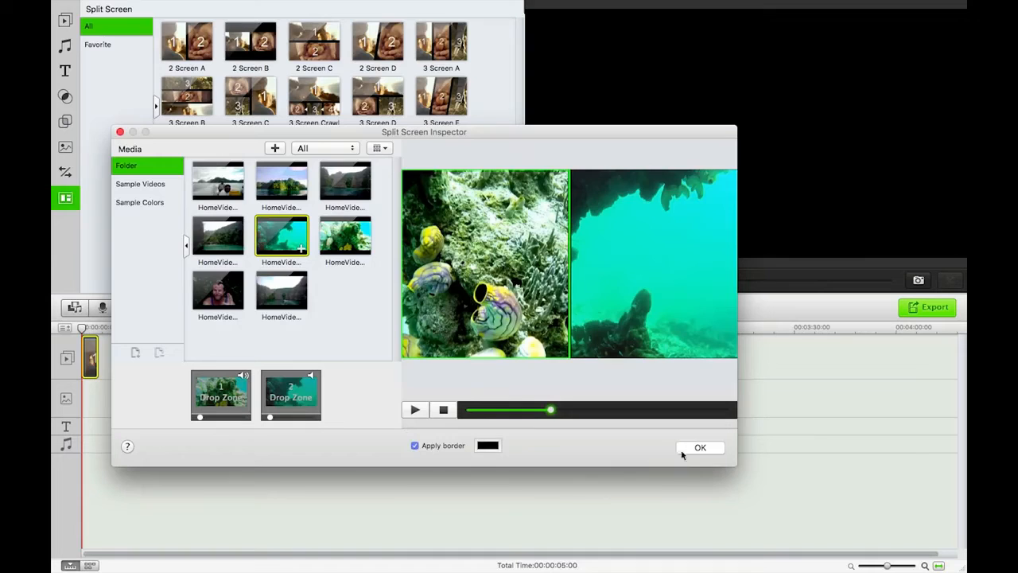
Step: Confirm the two-screen split and play it in the main preview, then pause
left_click(700, 447)
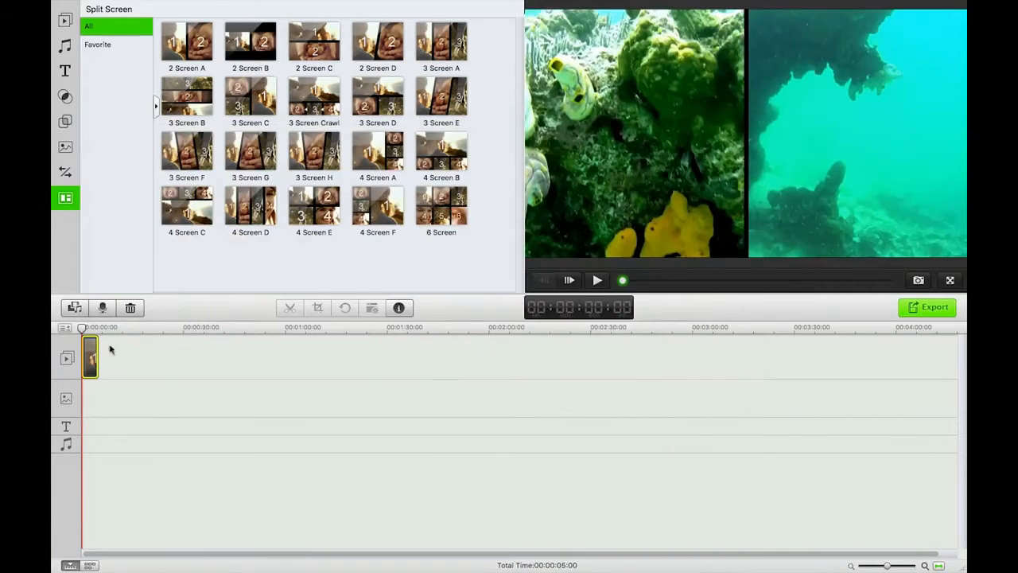
left_click(597, 280)
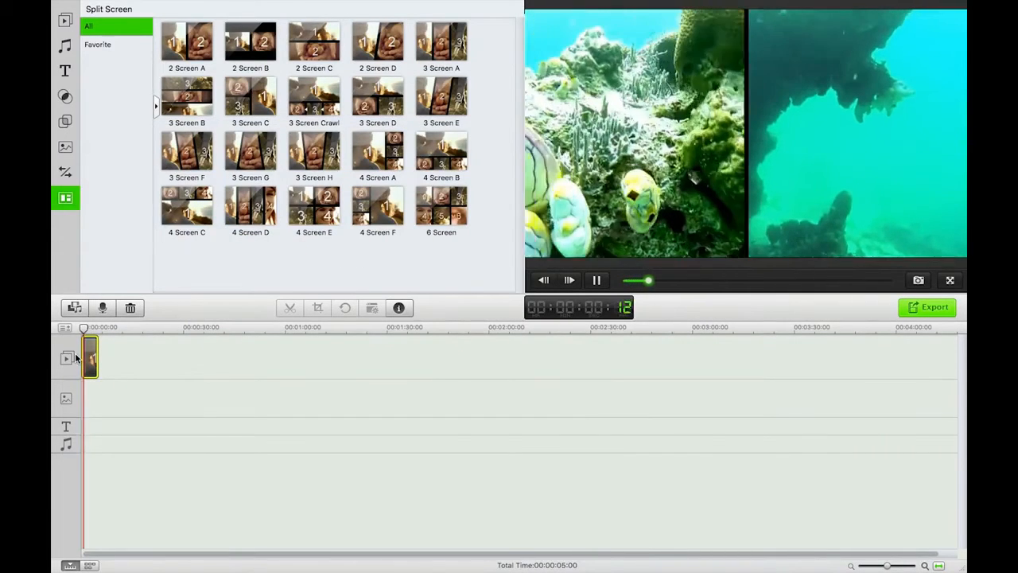
left_click(597, 280)
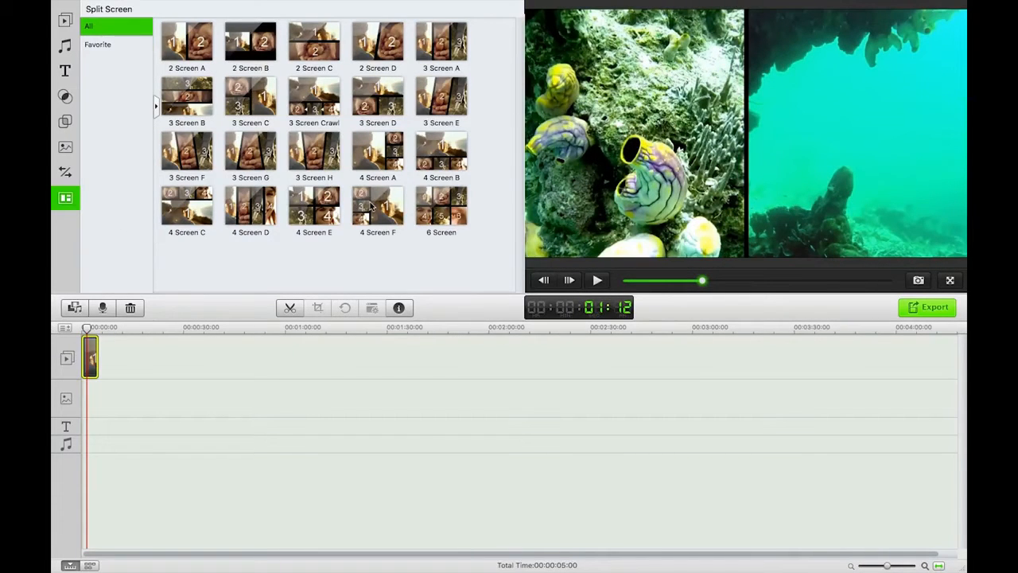
mouse_move(353, 144)
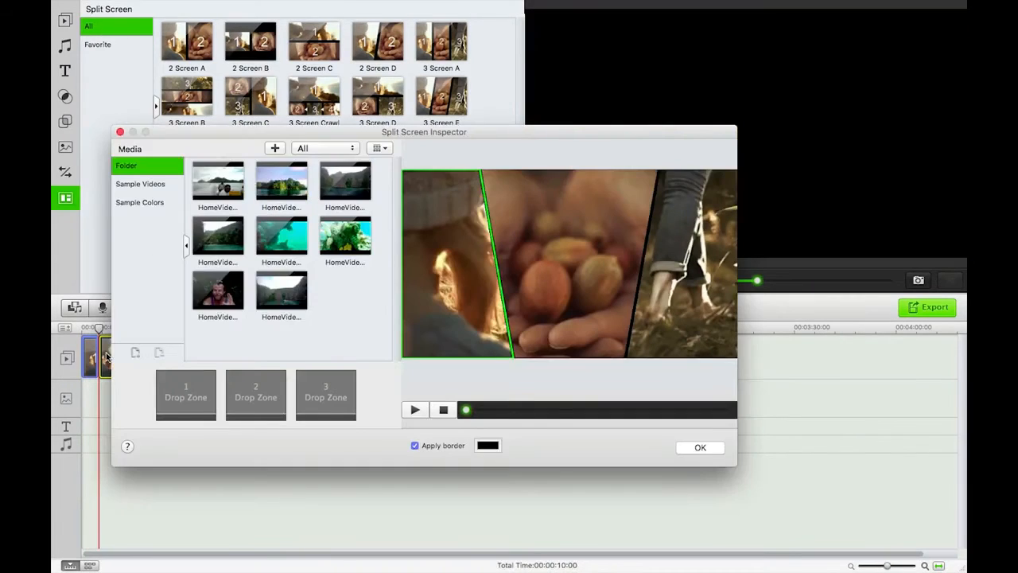
Step: Fill the three-screen split's middle screen with a clip
left_click(216, 181)
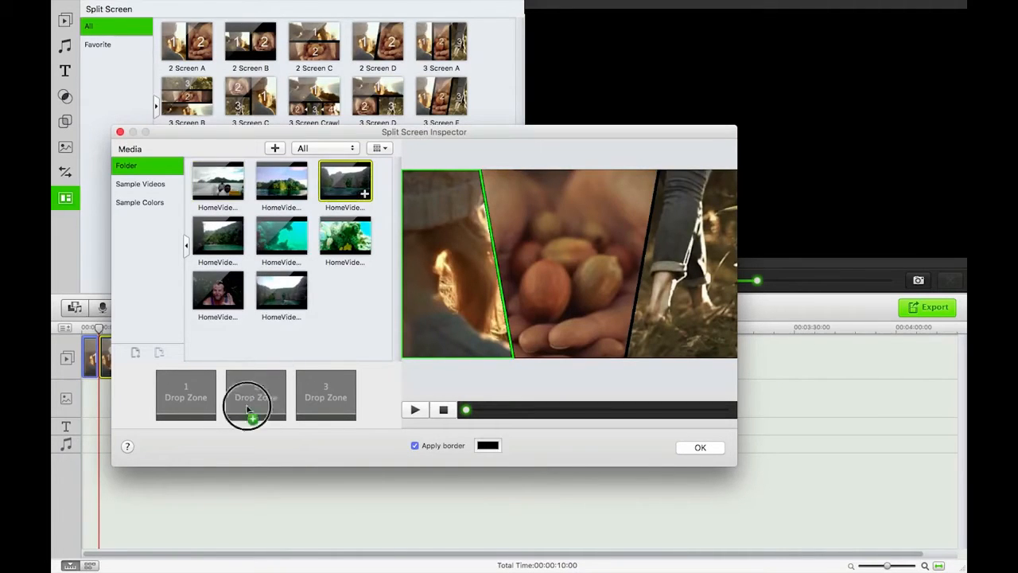
left_click_drag(281, 236, 254, 395)
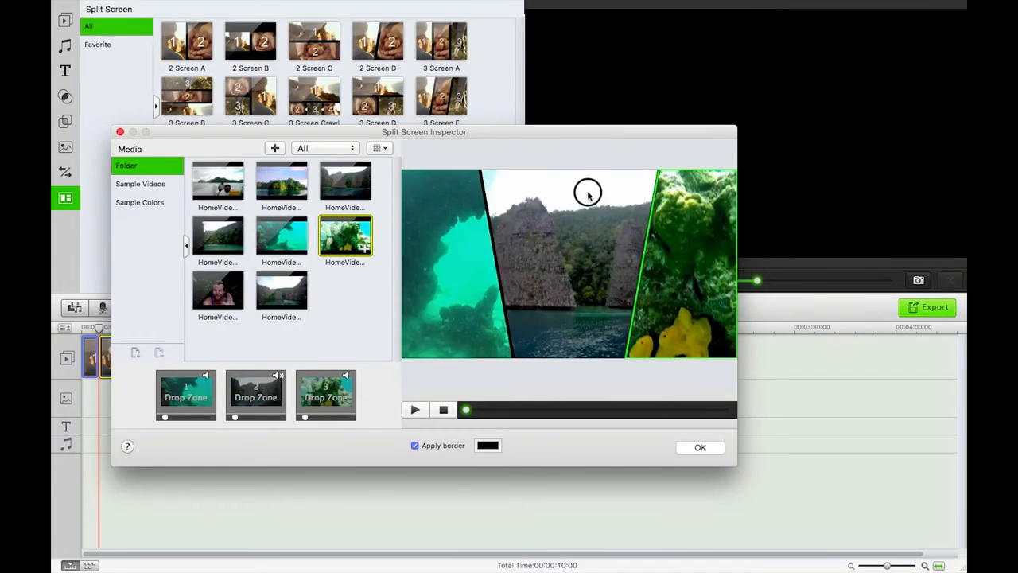
mouse_move(756, 296)
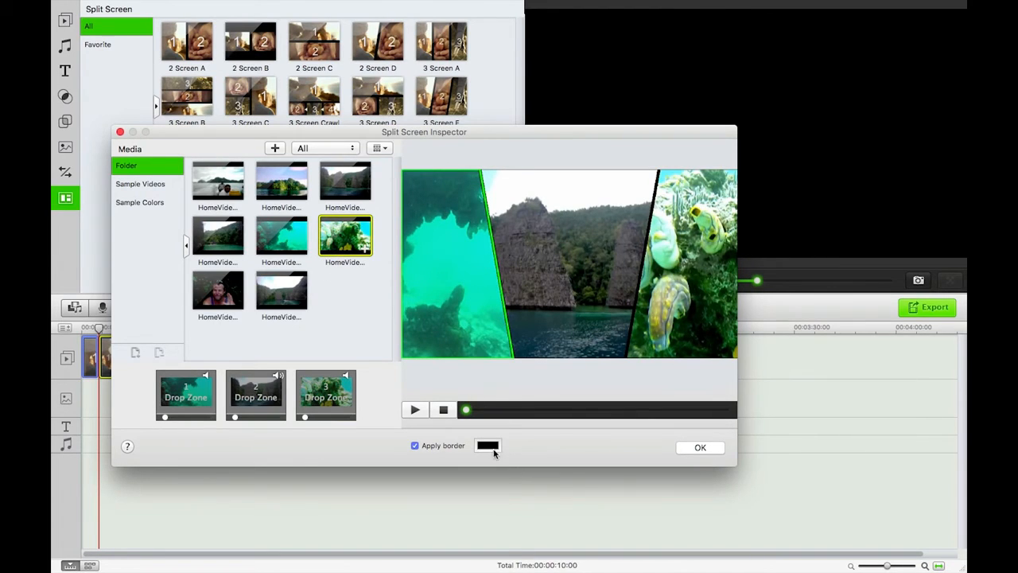
Step: Set the three-screen split's border colour to black
left_click(487, 445)
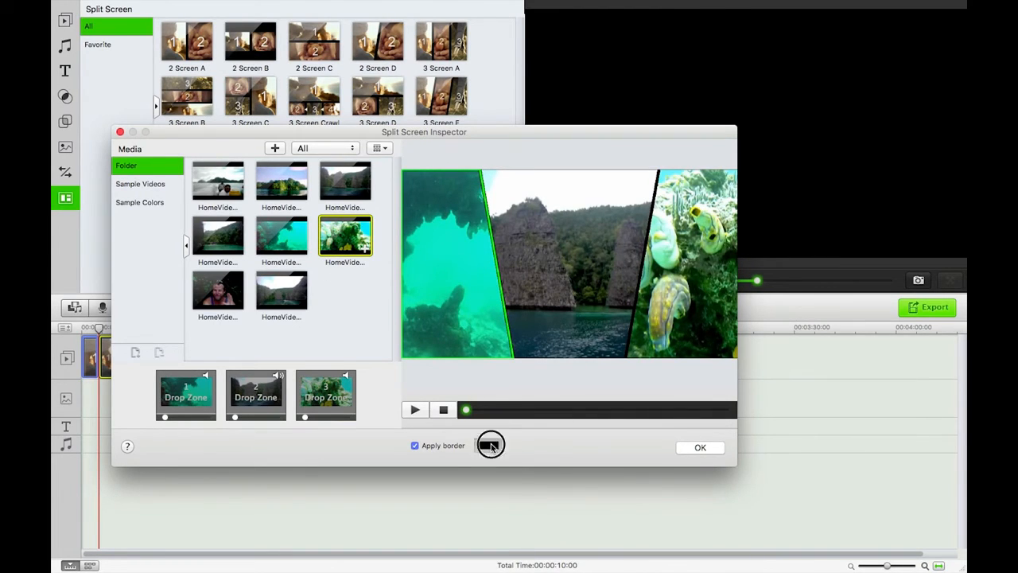
left_click(490, 446)
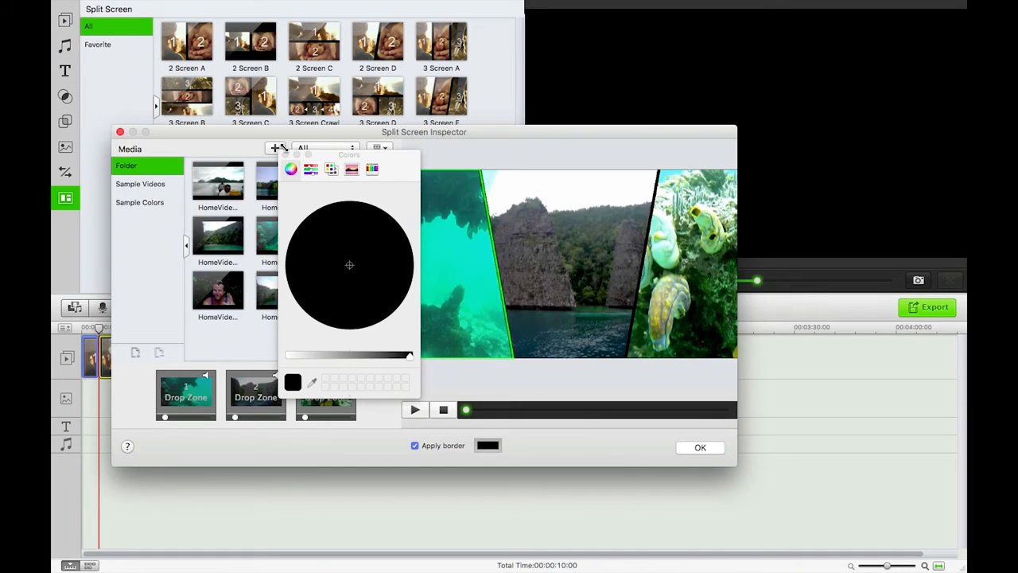
left_click(700, 447)
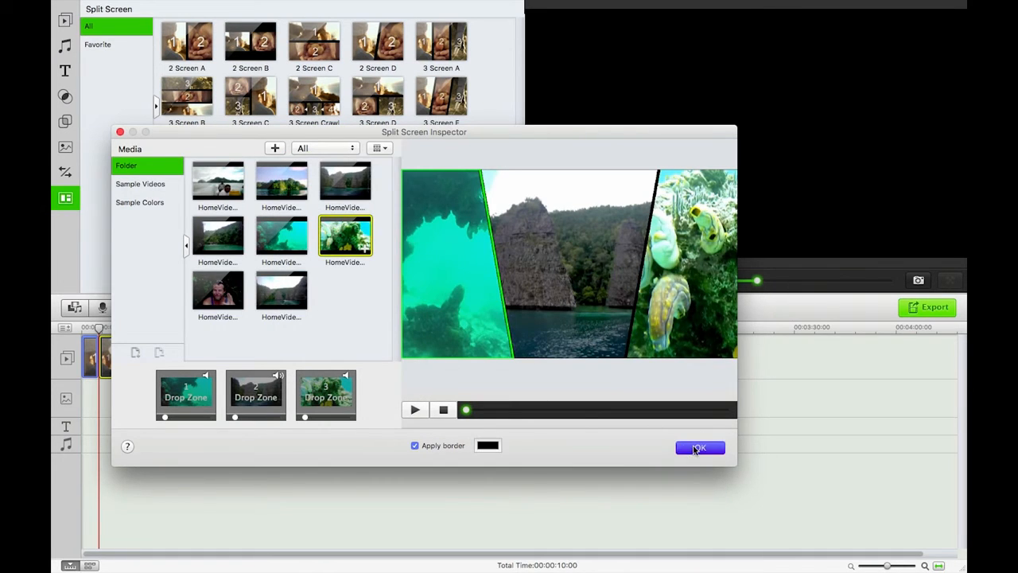
Step: Confirm the three-screen split, let it play in preview and pause
left_click(700, 447)
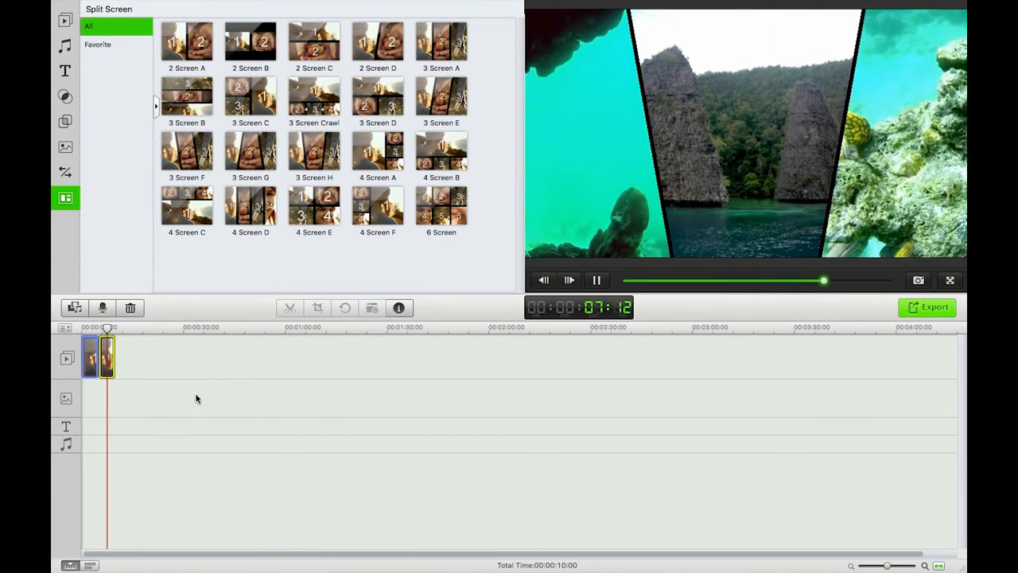
left_click(570, 280)
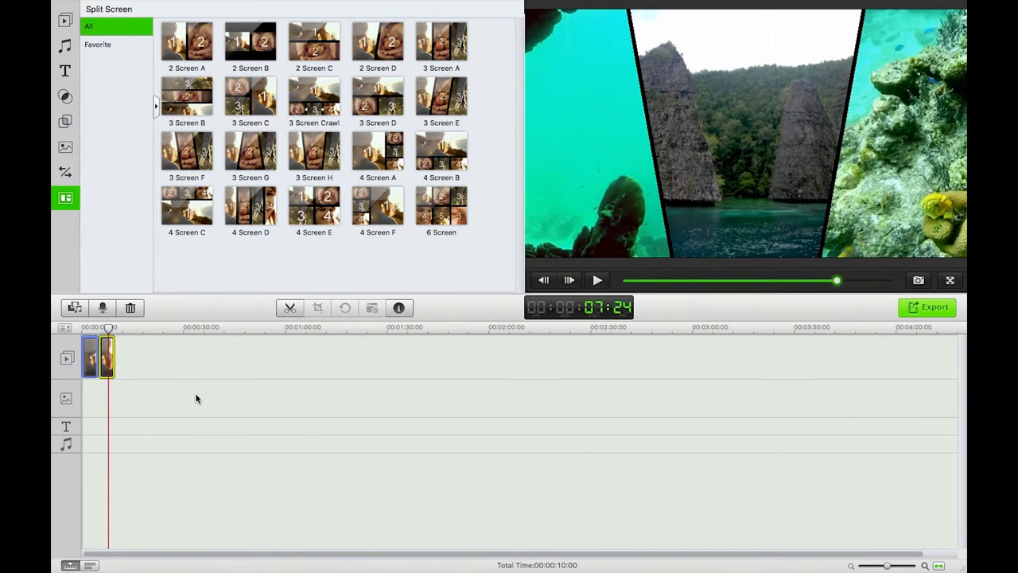